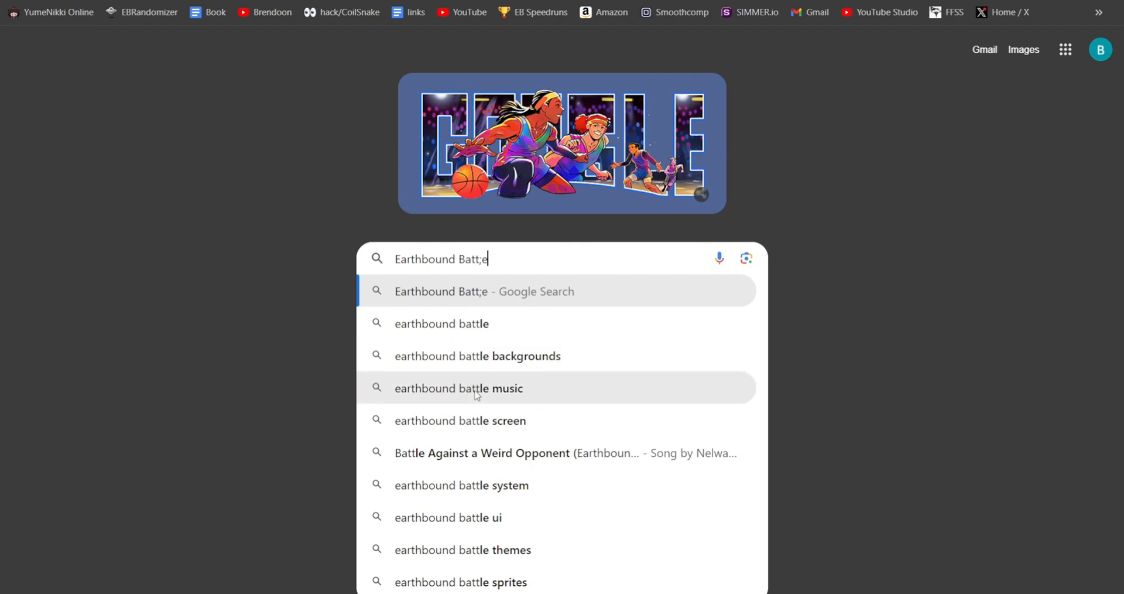
# Step: Search Google for 'earthbound battle backgrounds' using the suggestion
pyautogui.click(476, 356)
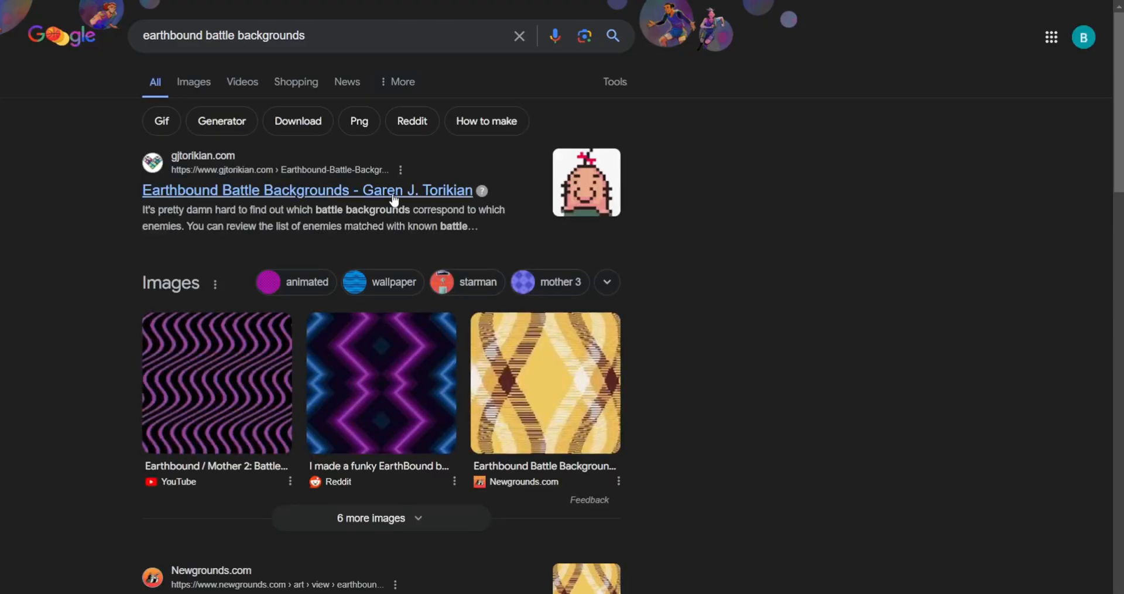
# Step: Open the Garen J. Torikian site and set the background layers to 73 and 322
pyautogui.click(307, 190)
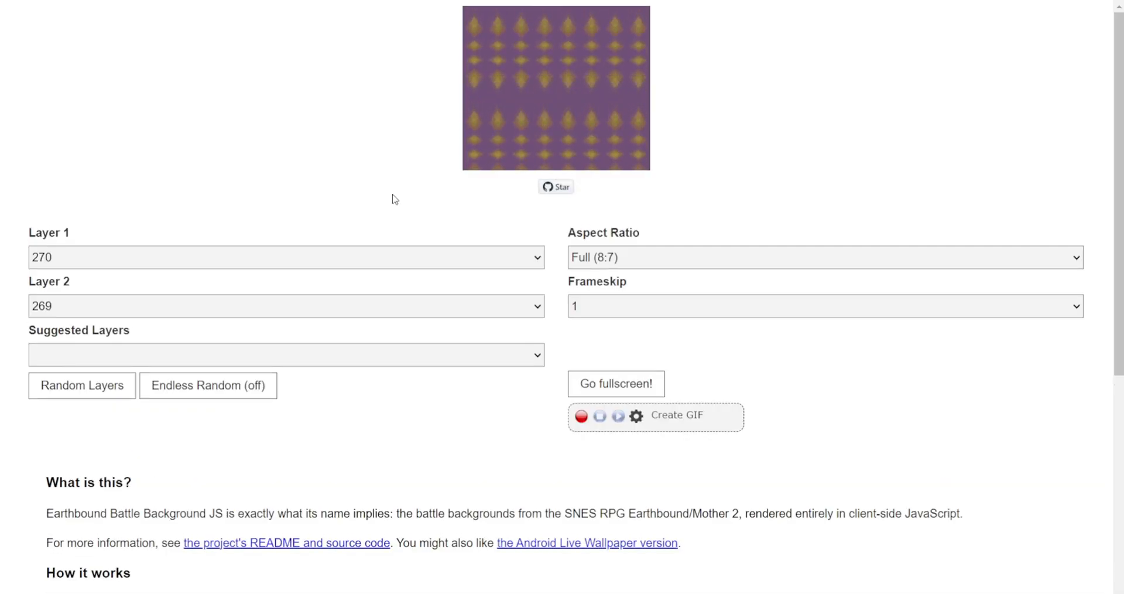
pyautogui.click(285, 257)
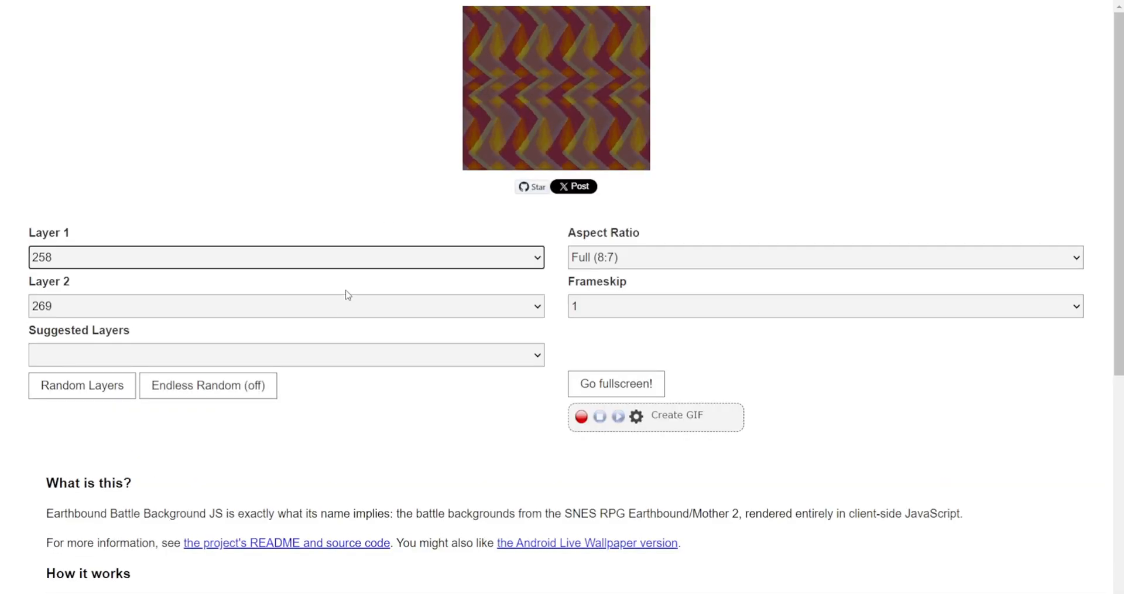
pyautogui.click(285, 306)
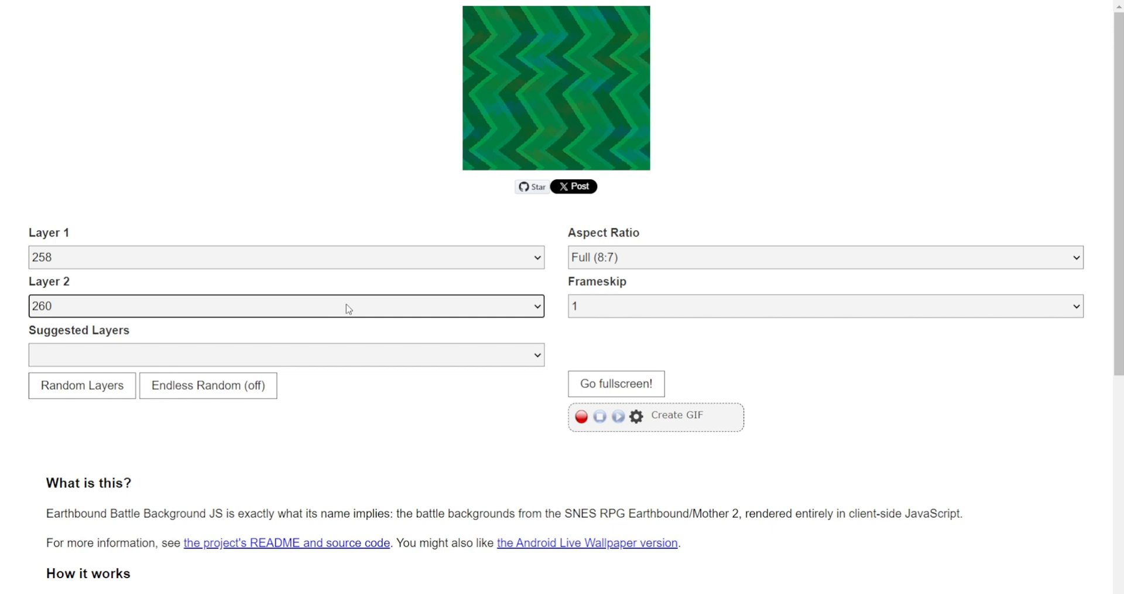
pyautogui.click(286, 306)
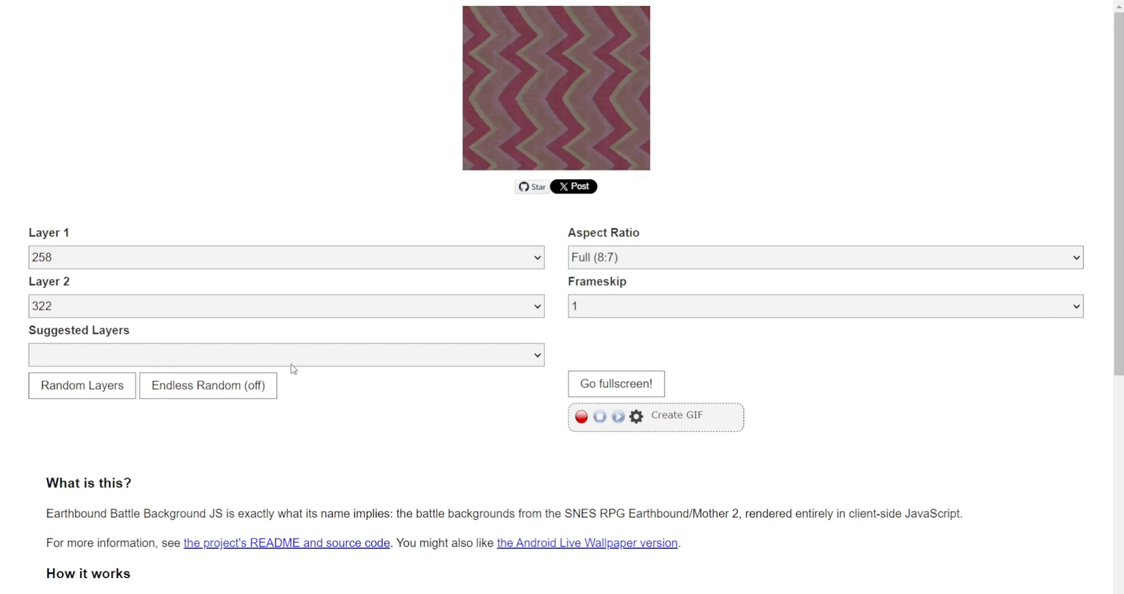
pyautogui.click(284, 257)
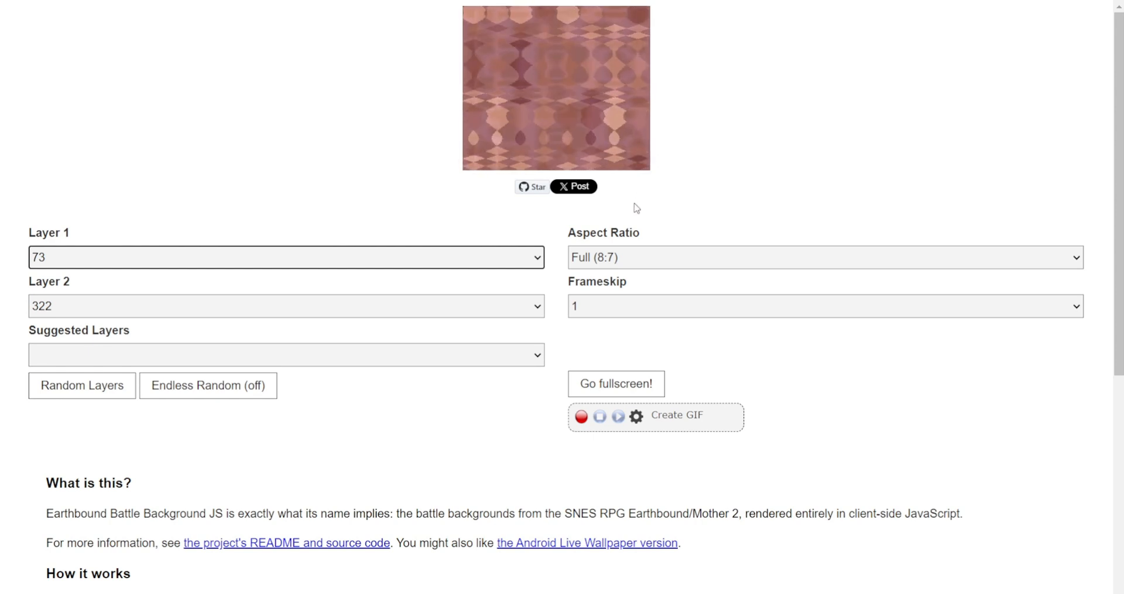
pyautogui.moveTo(616, 383)
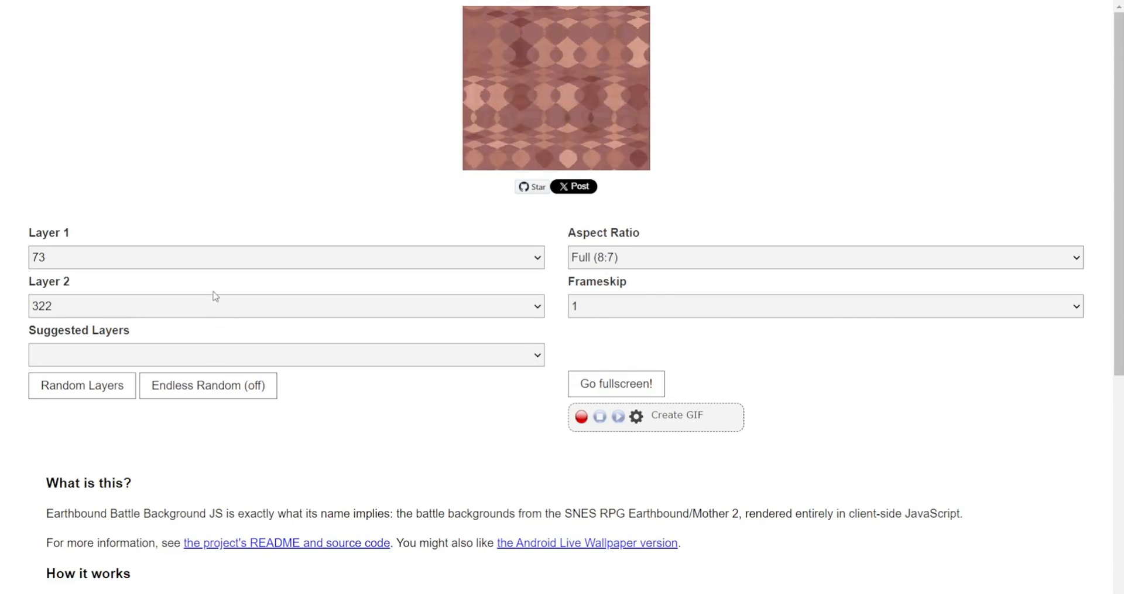
# Step: Load the Attack Slug suggested layers, then randomise the layers twice
pyautogui.click(285, 354)
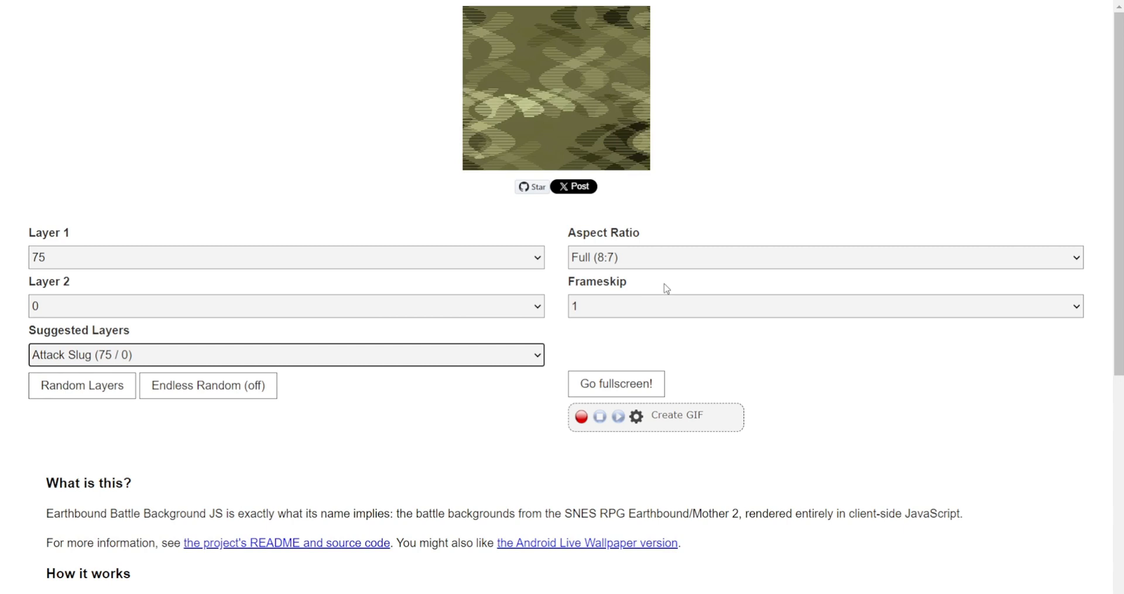
pyautogui.click(81, 385)
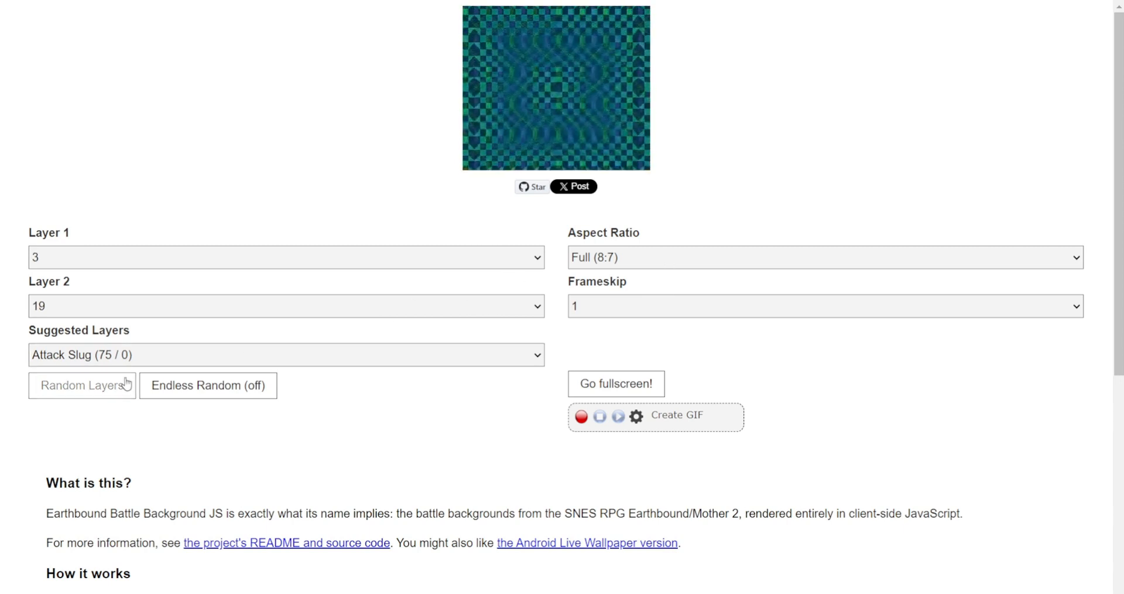
pyautogui.click(82, 386)
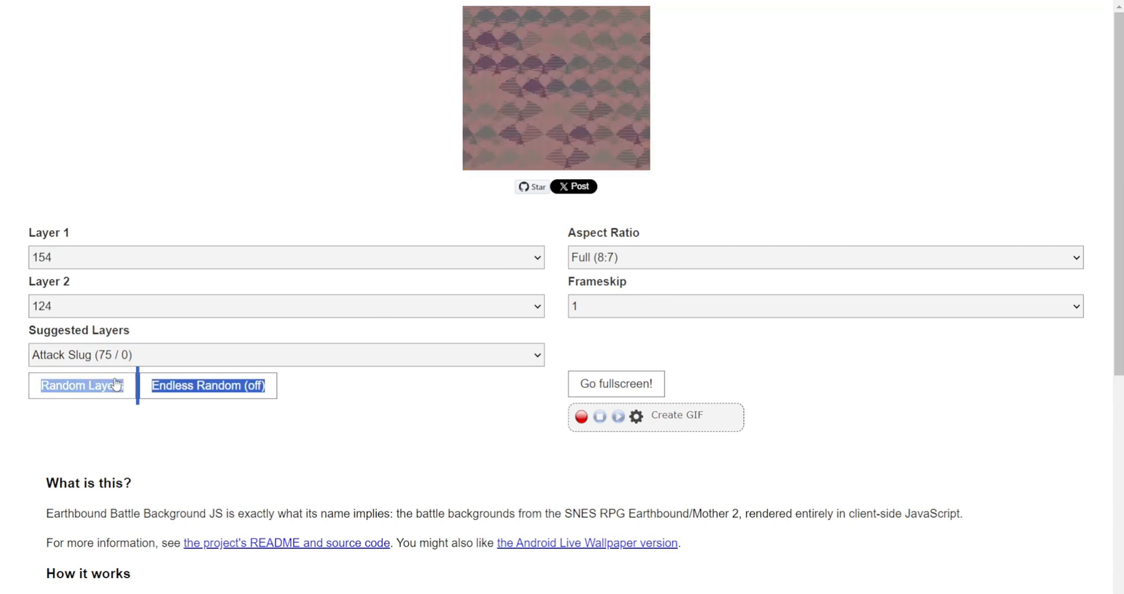
# Step: Turn on Endless Random and set Frameskip to 5
pyautogui.click(208, 385)
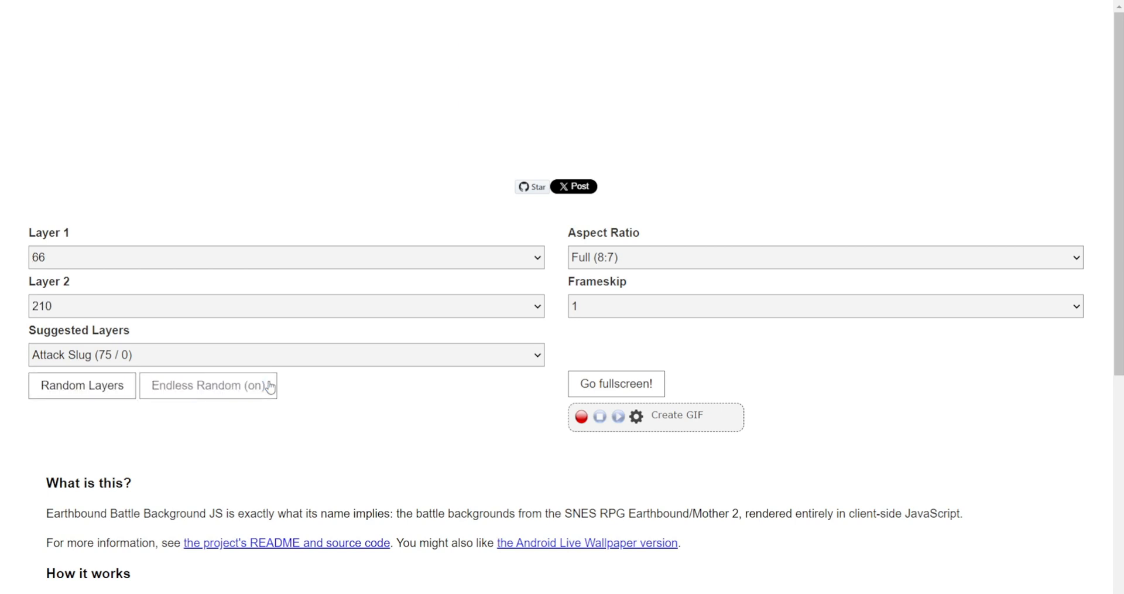
pyautogui.click(208, 385)
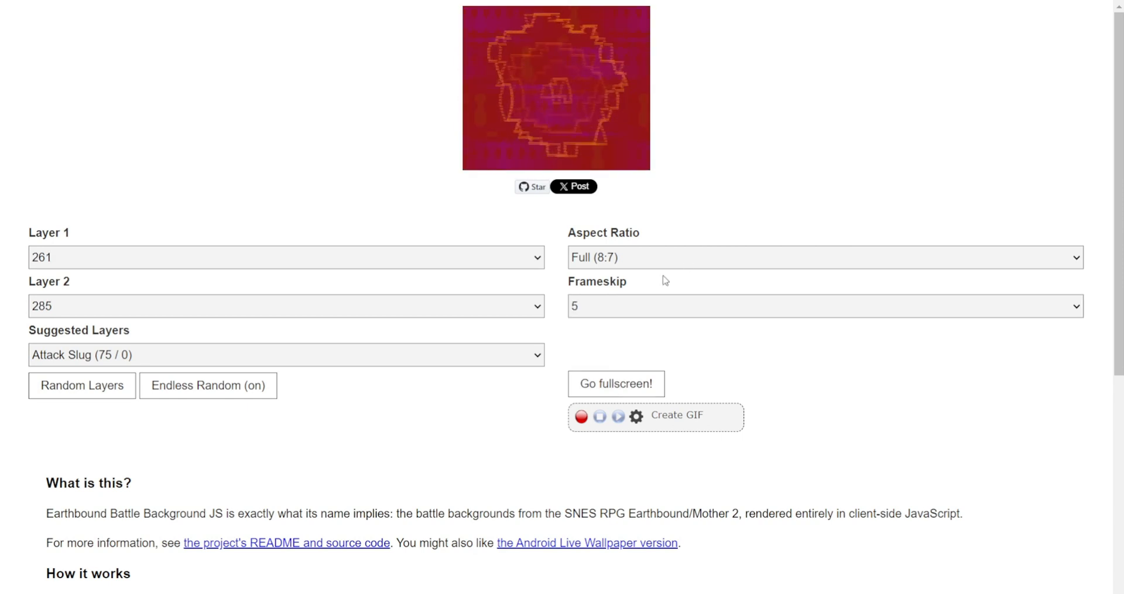
# Step: Set the aspect ratio to Medium Letterbox (2:1), with layers now 25 and 78
pyautogui.click(825, 257)
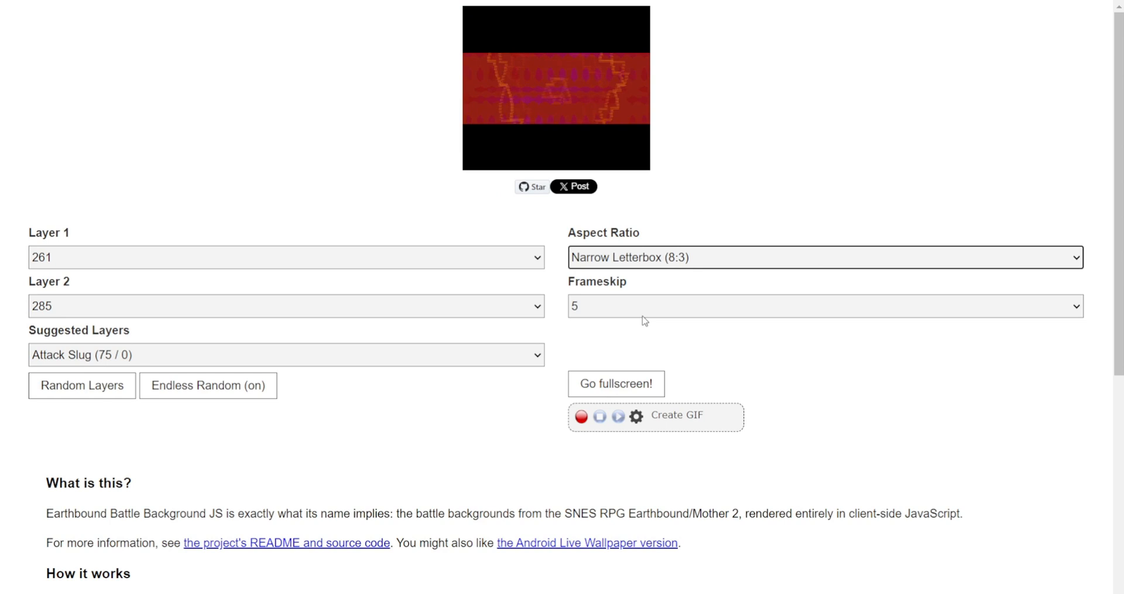
pyautogui.click(824, 257)
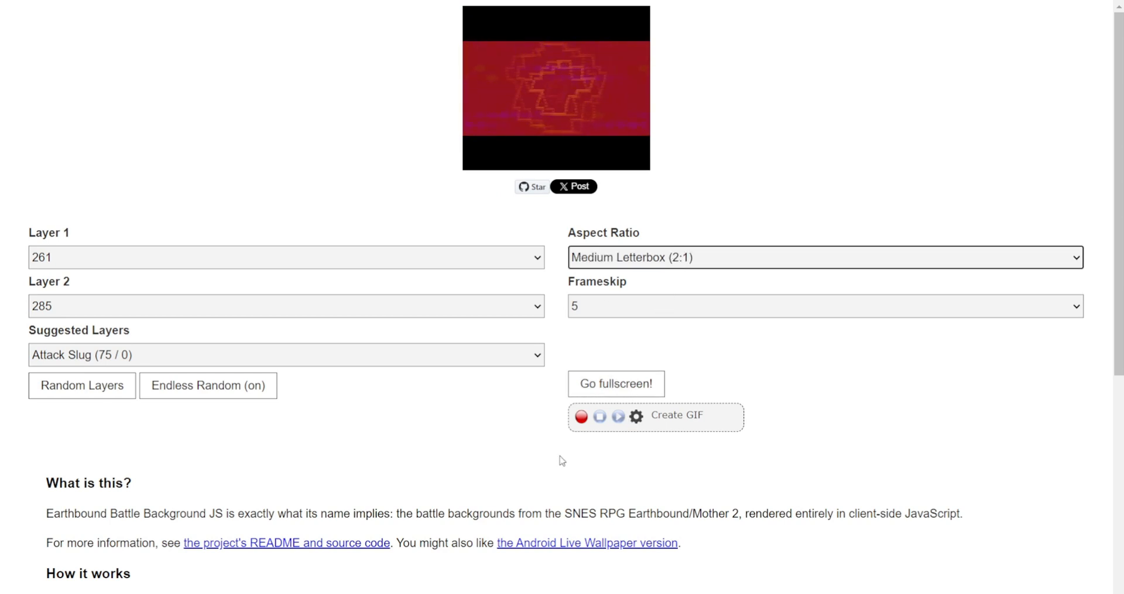
pyautogui.click(82, 385)
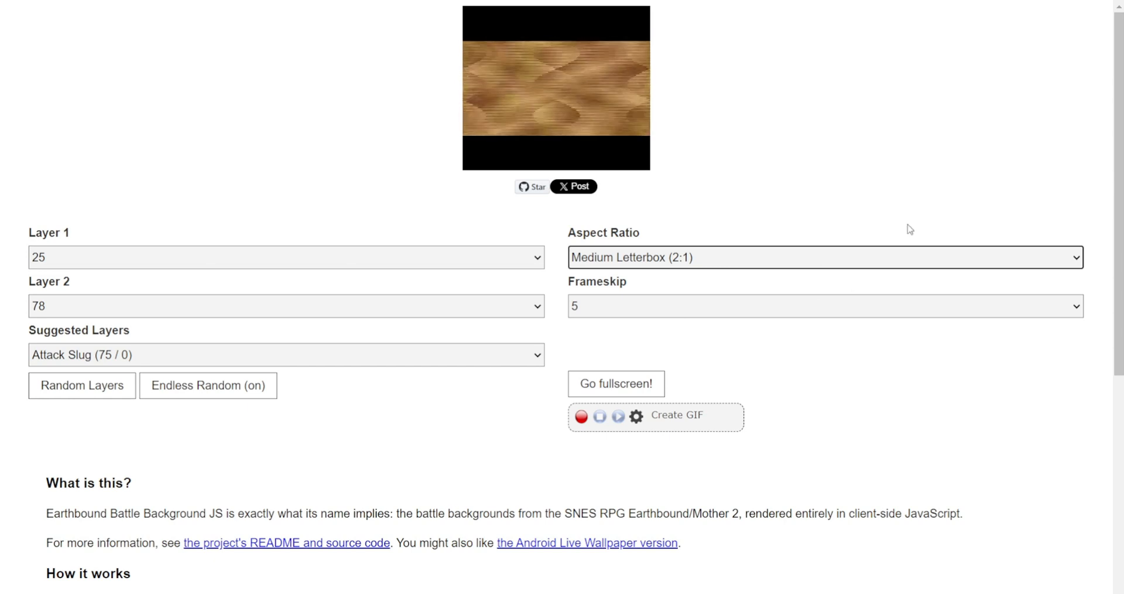